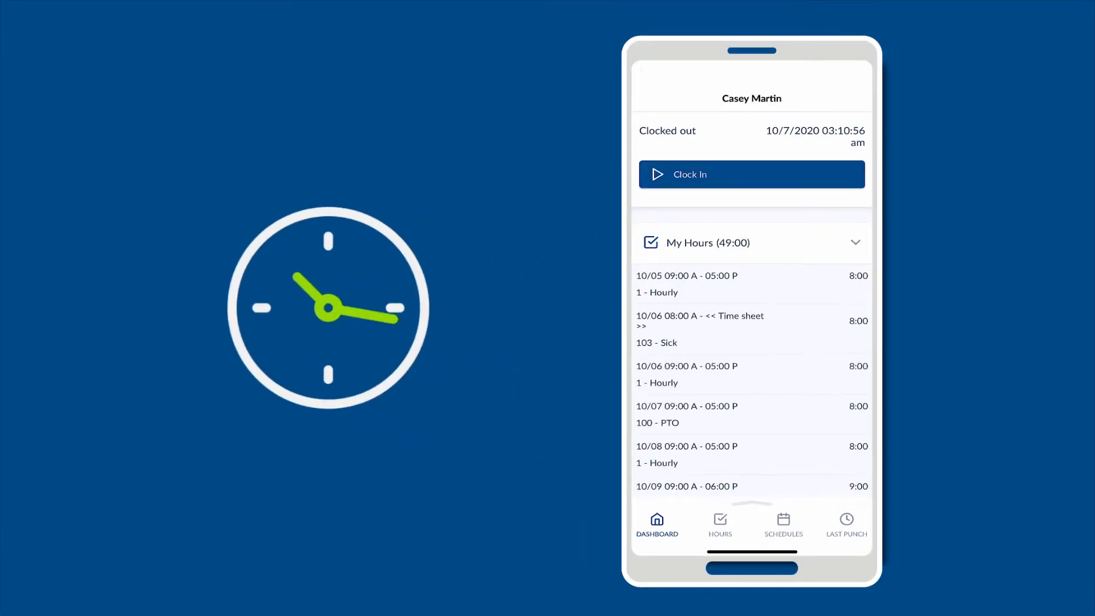
Open View Requests from the Dashboard, then the + icon to reach Add Employee Request.
click(720, 524)
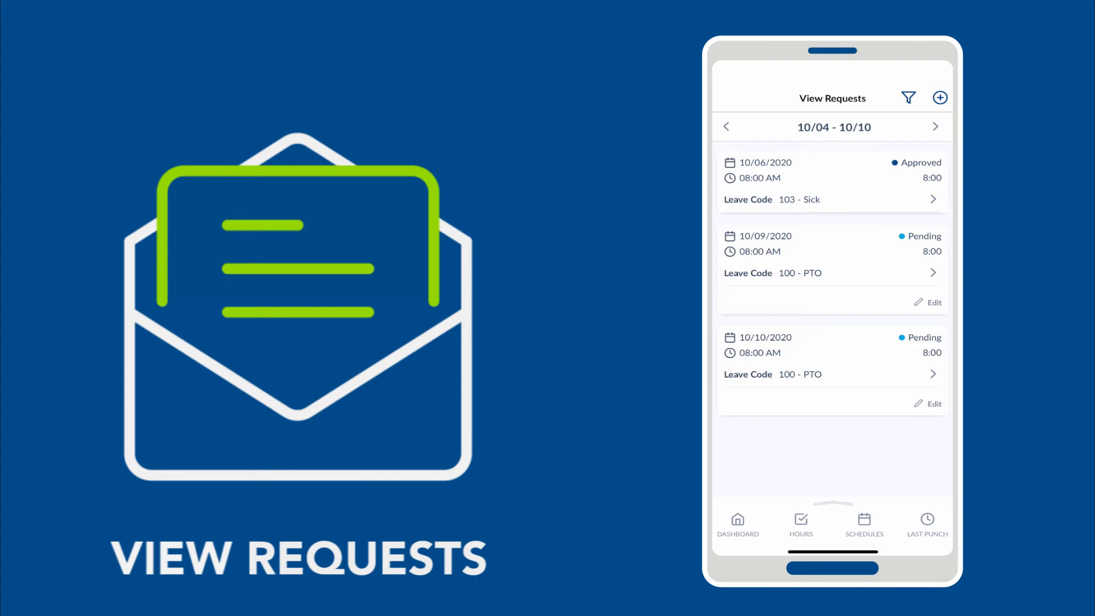
click(939, 98)
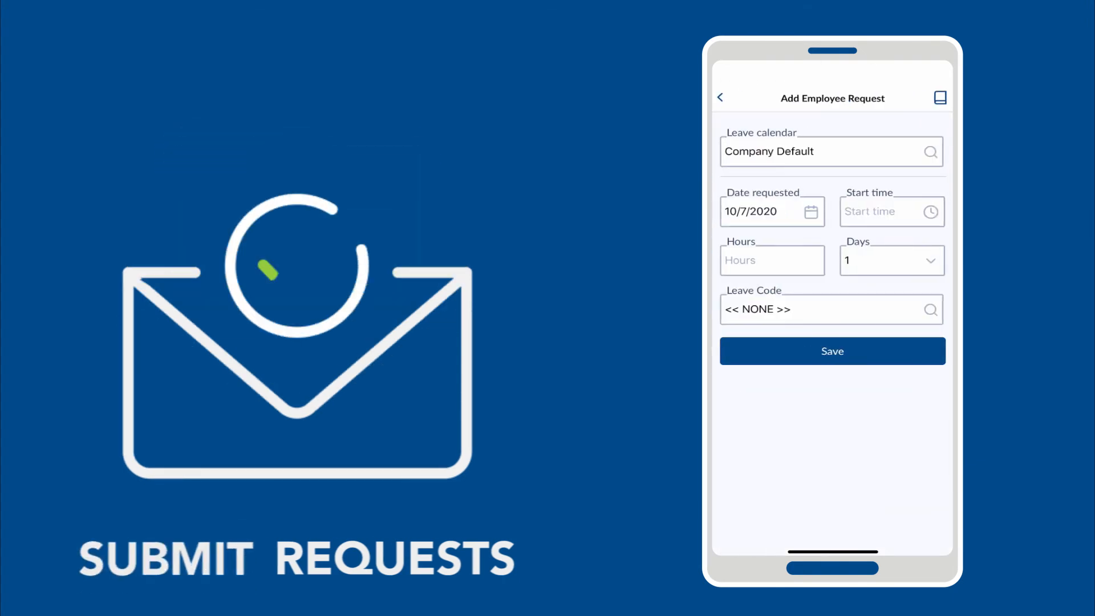